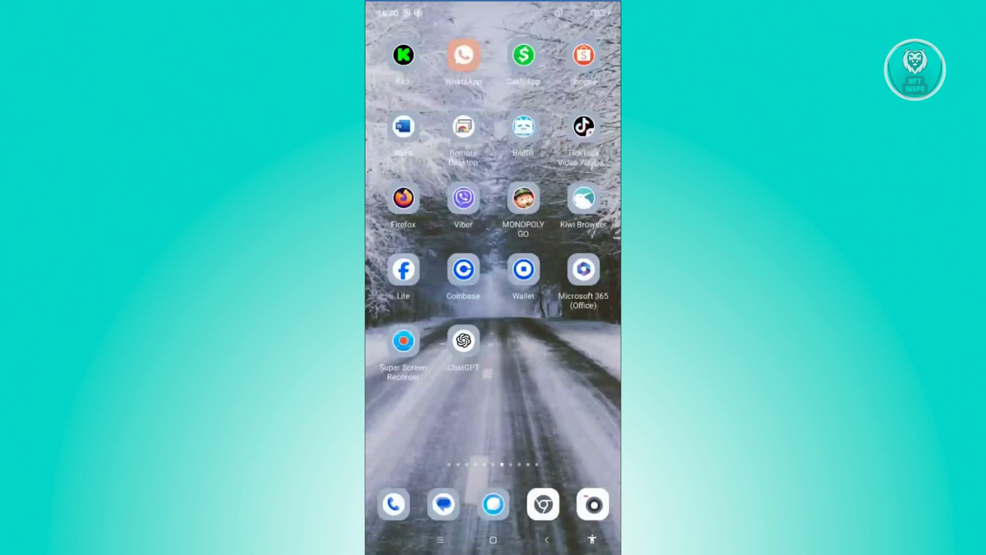
- Launch Shopee from the Android home screen and bring up its ShopeePay and Flash Deals feed
left_click(582, 55)
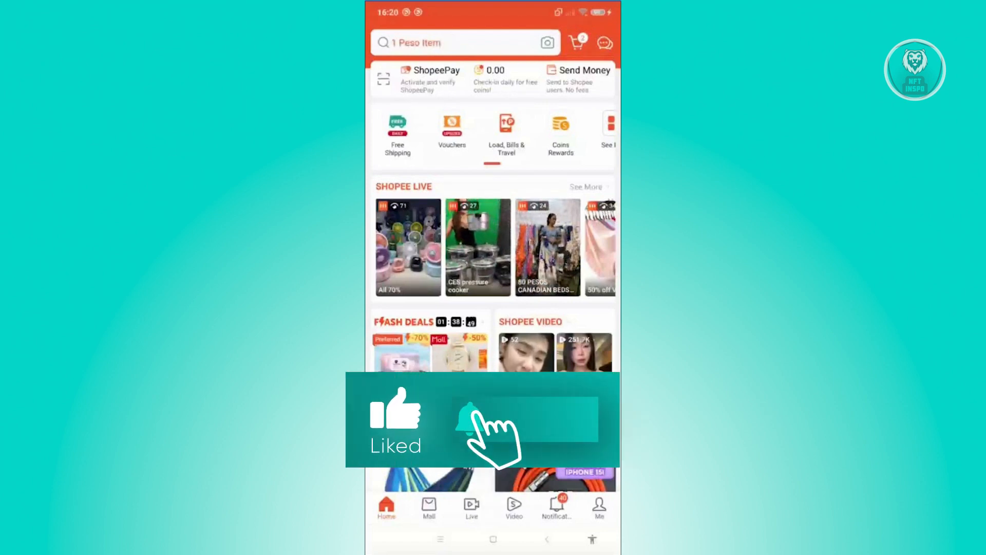
left_click(470, 419)
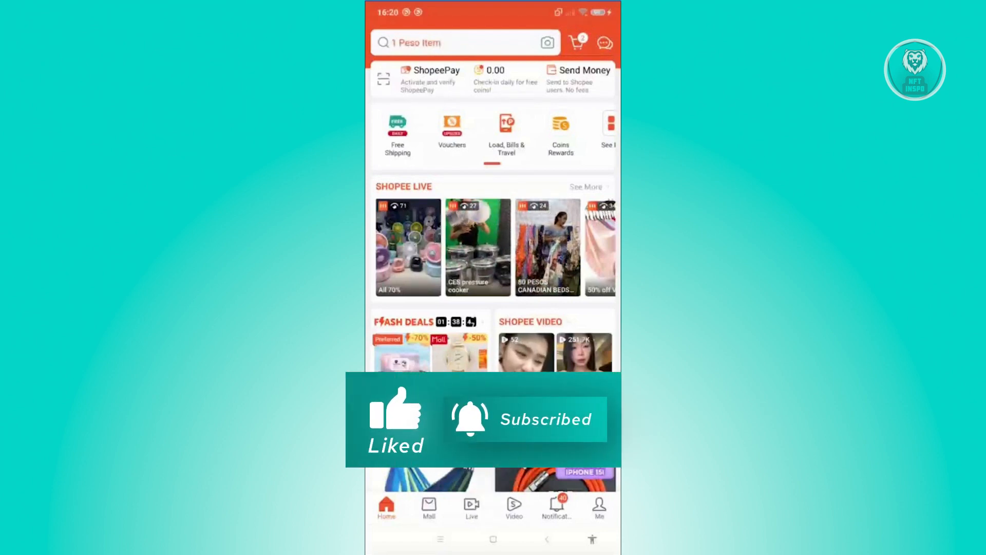